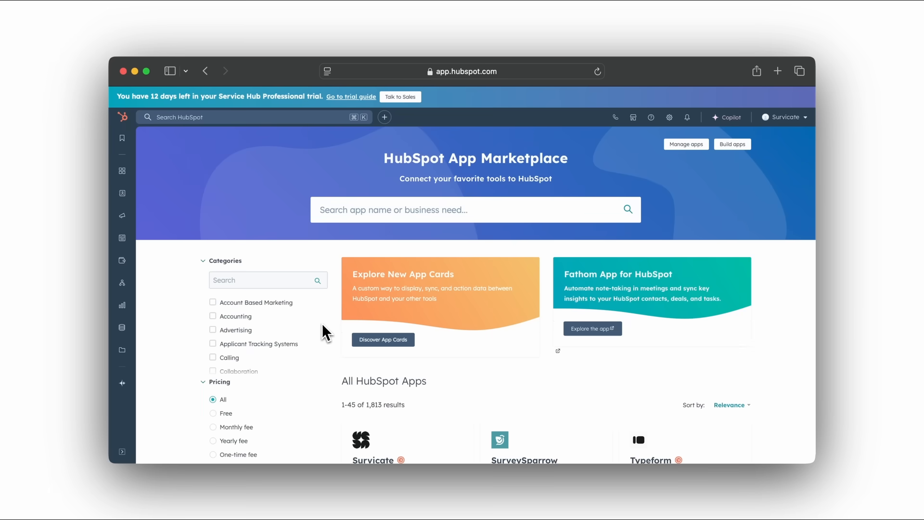
# Step: Search the App Marketplace for 'survicate' and open the Survicate listing
pyautogui.click(475, 210)
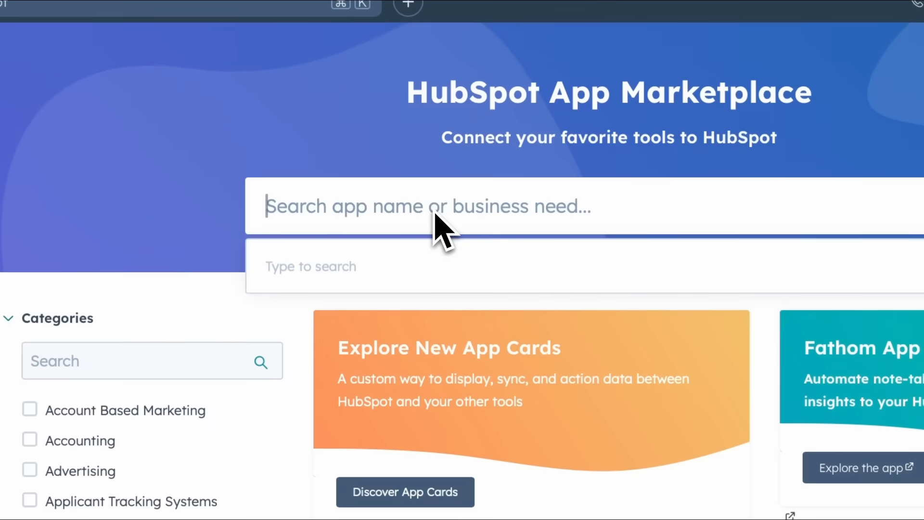
pyautogui.write('survicate')
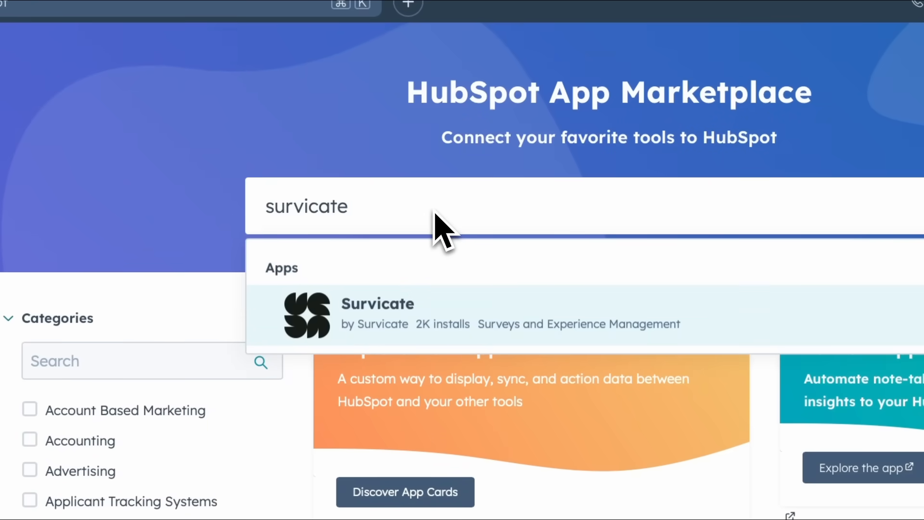
pyautogui.click(376, 314)
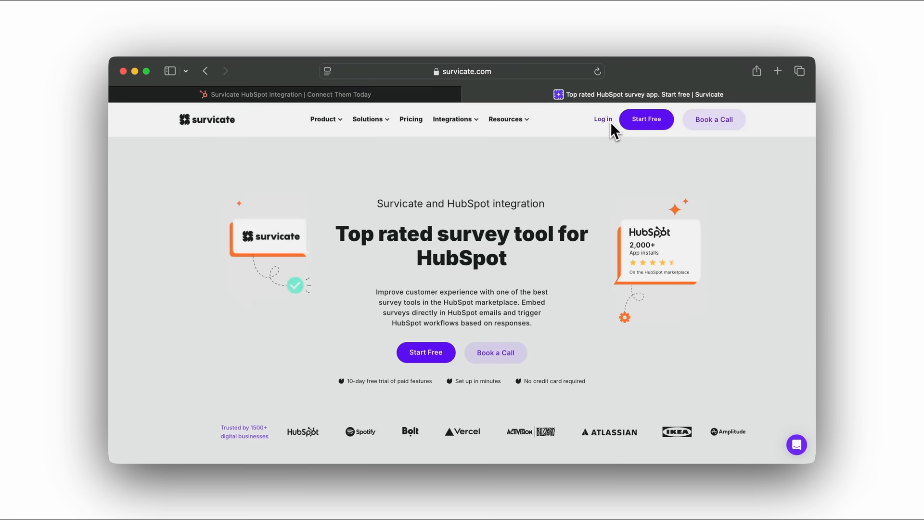
pyautogui.moveTo(646, 125)
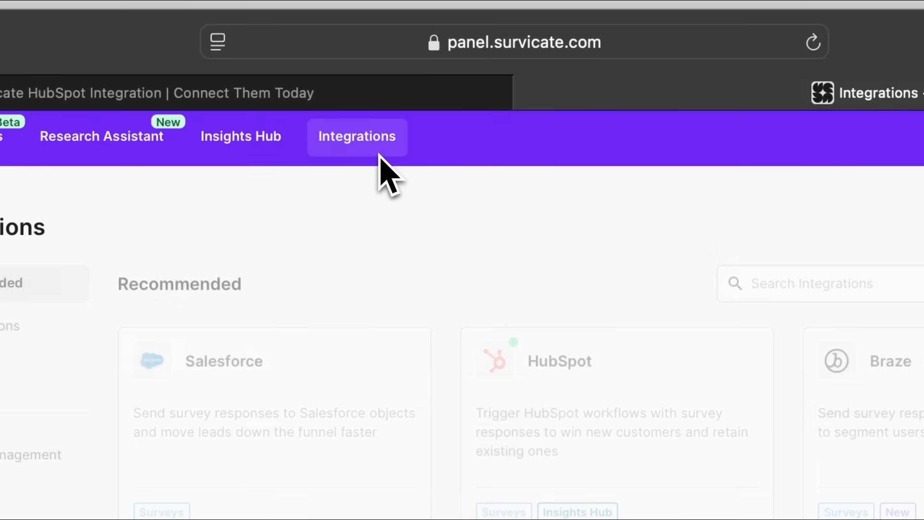
# Step: Scroll down the Survicate panel to reach the HubSpot integration page
pyautogui.scroll(-3)
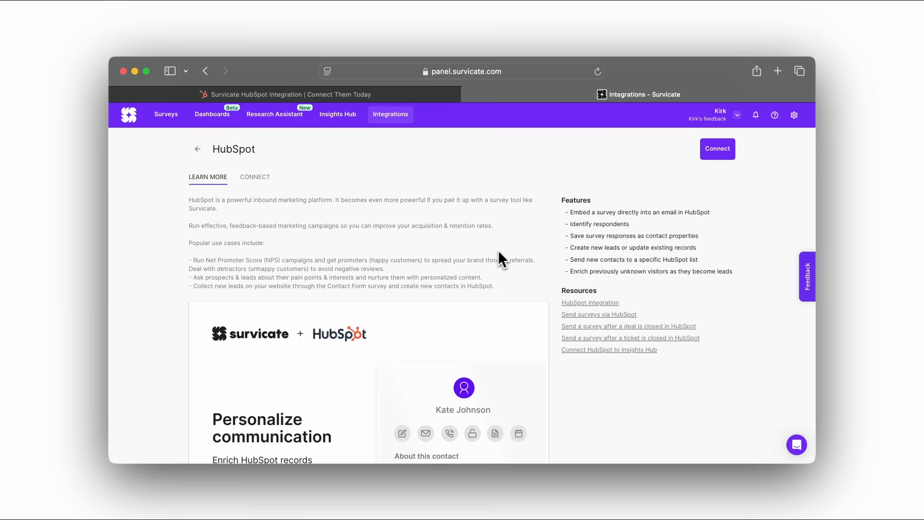
# Step: Connect Survicate to HubSpot, agreeing to third-party terms and authorizing the app
pyautogui.click(717, 149)
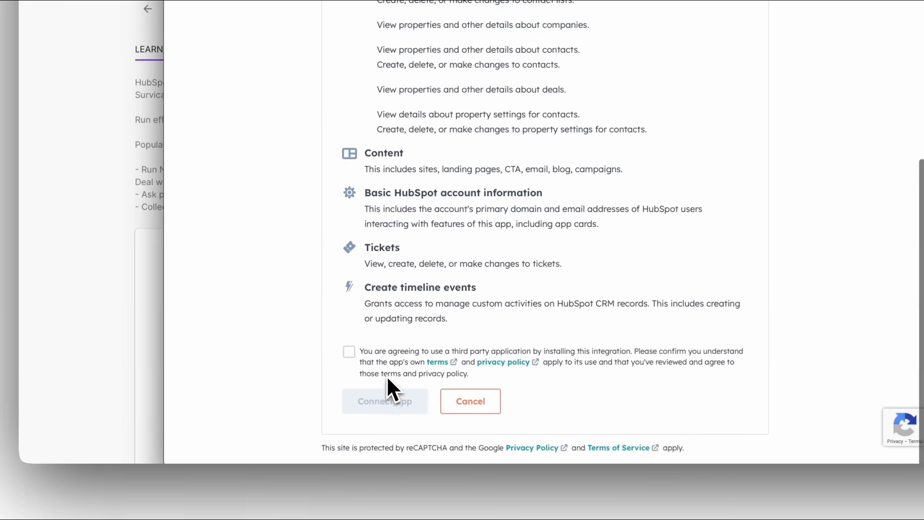
pyautogui.click(349, 351)
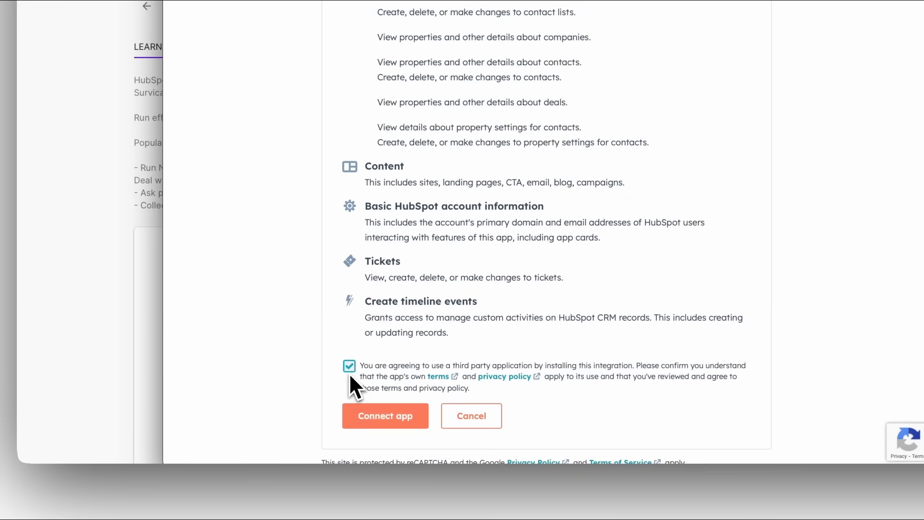
pyautogui.click(385, 416)
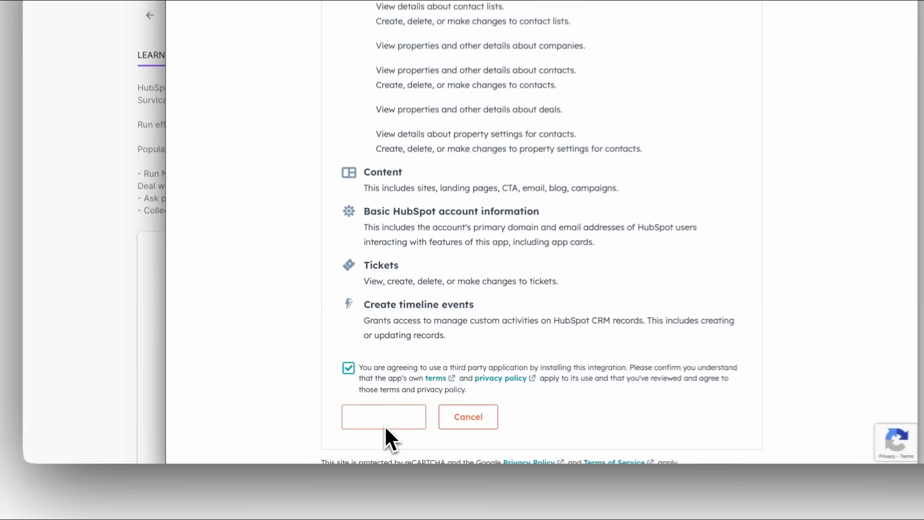
pyautogui.click(383, 416)
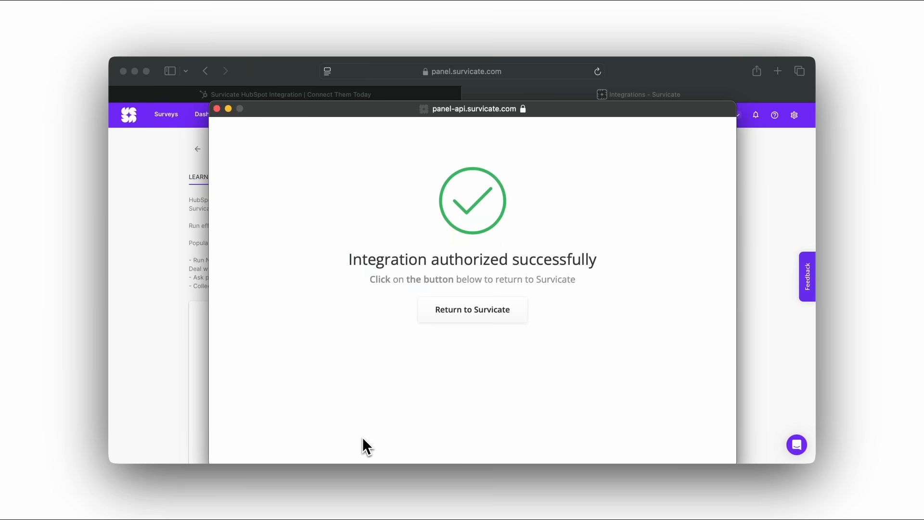
# Step: Return to Survicate, start a template-based email/shareable-link survey and filter templates by 'nps'
pyautogui.click(471, 310)
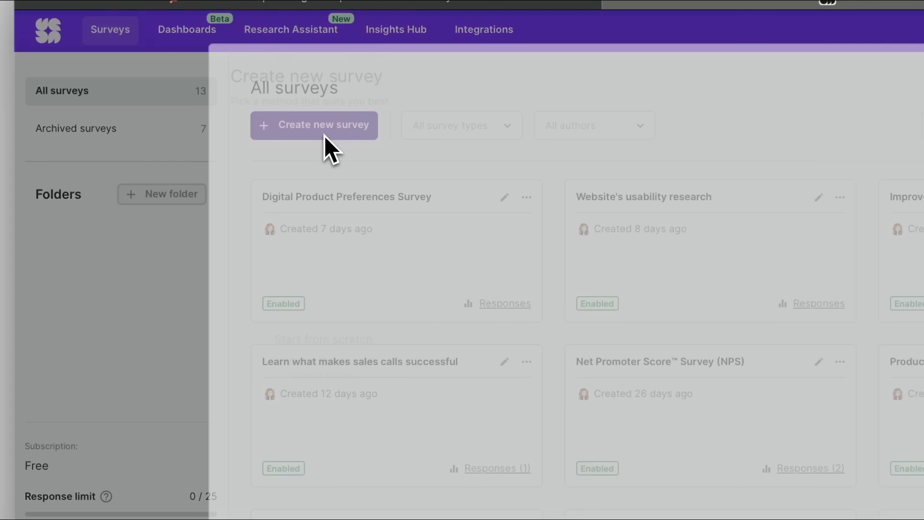
pyautogui.click(314, 125)
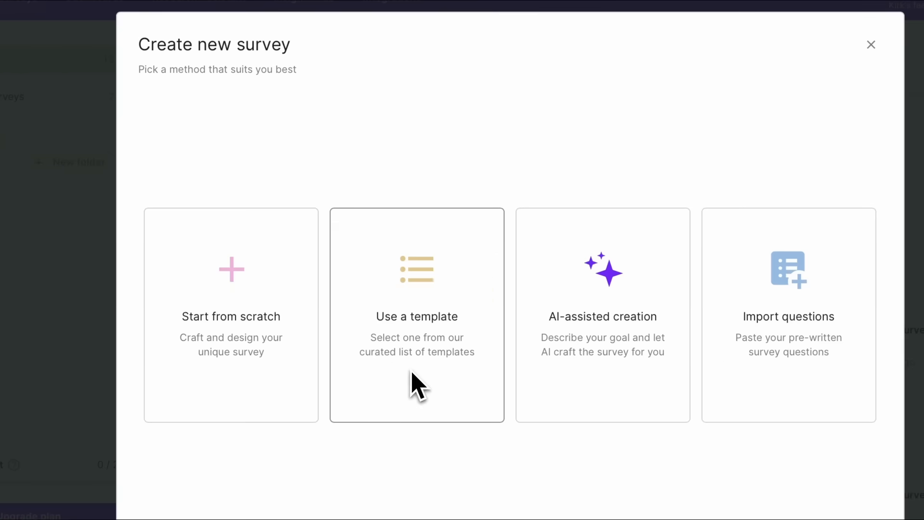
pyautogui.click(417, 316)
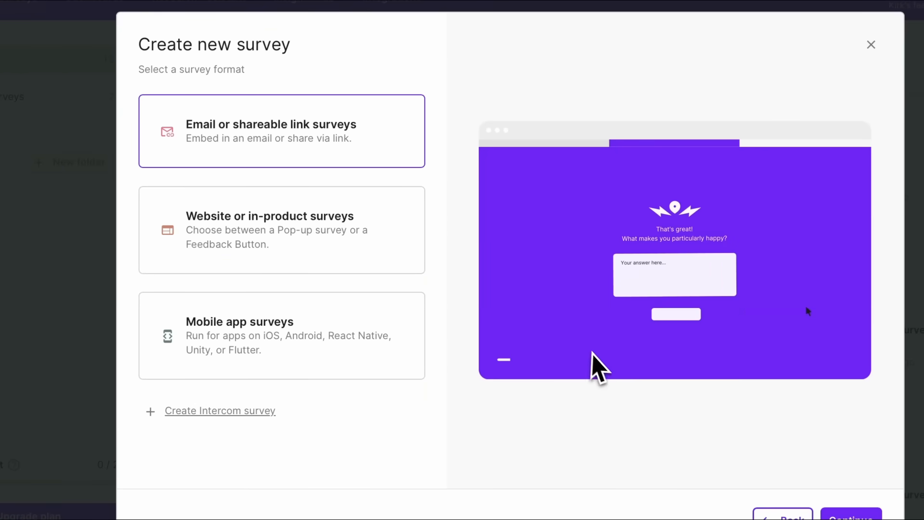
pyautogui.click(281, 131)
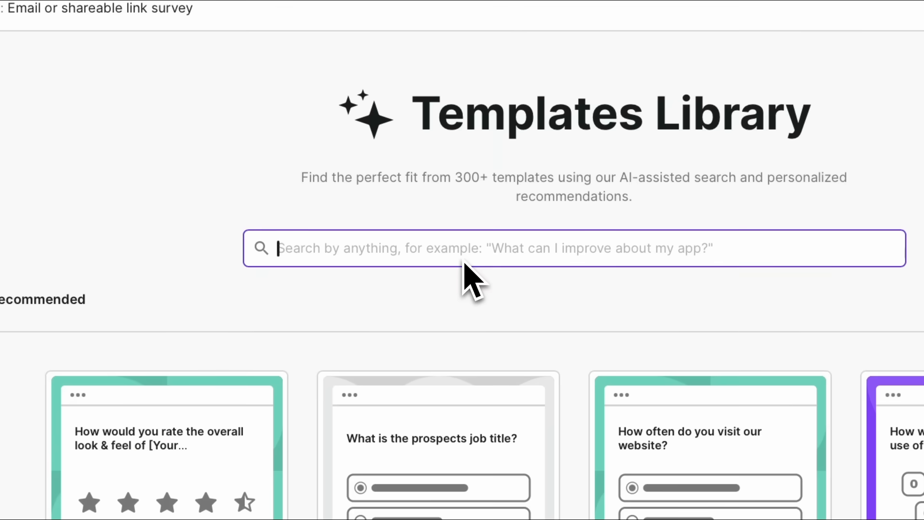
pyautogui.write('nps')
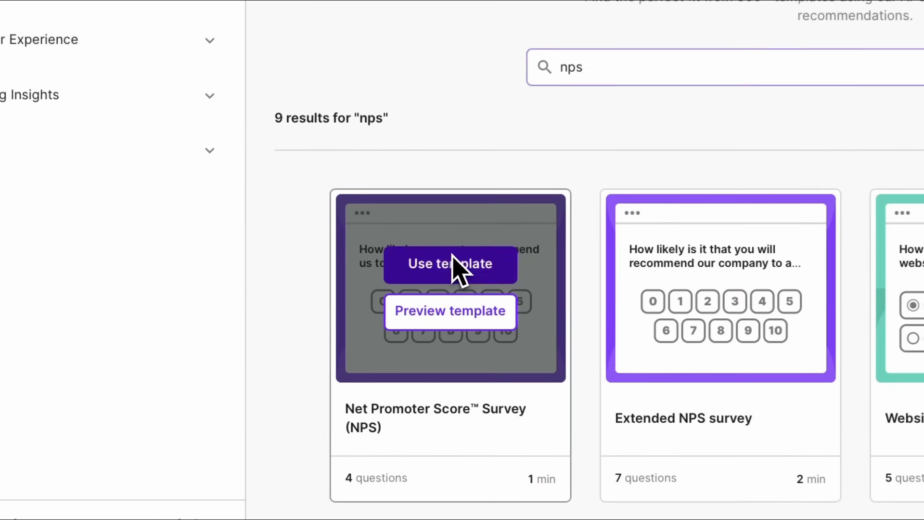
pyautogui.click(451, 264)
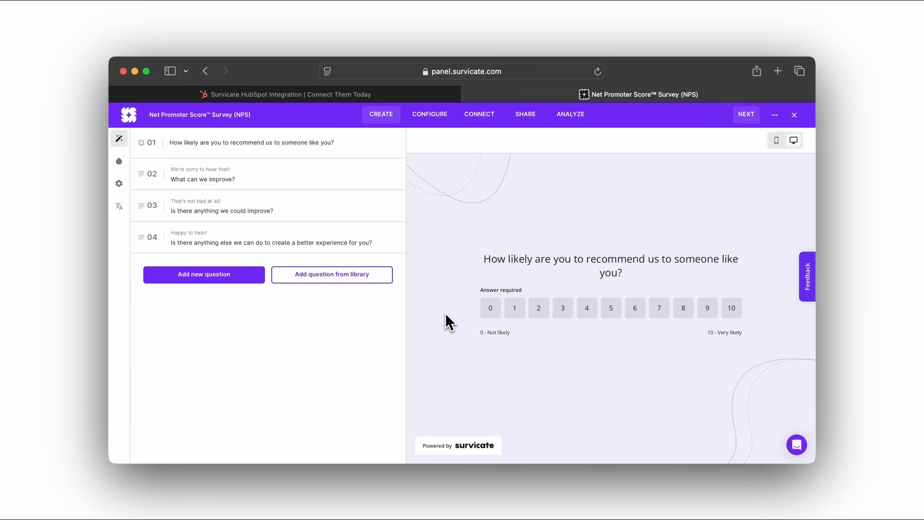
pyautogui.click(252, 142)
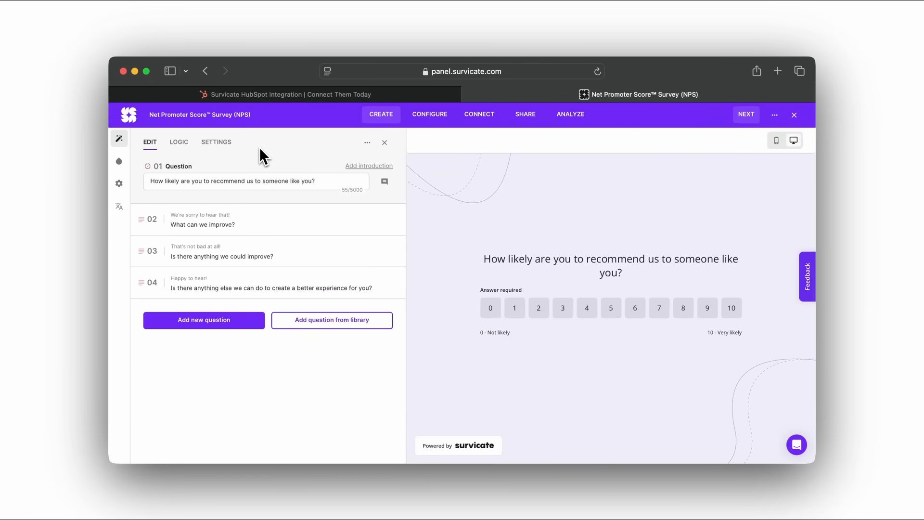
pyautogui.write('Hi @')
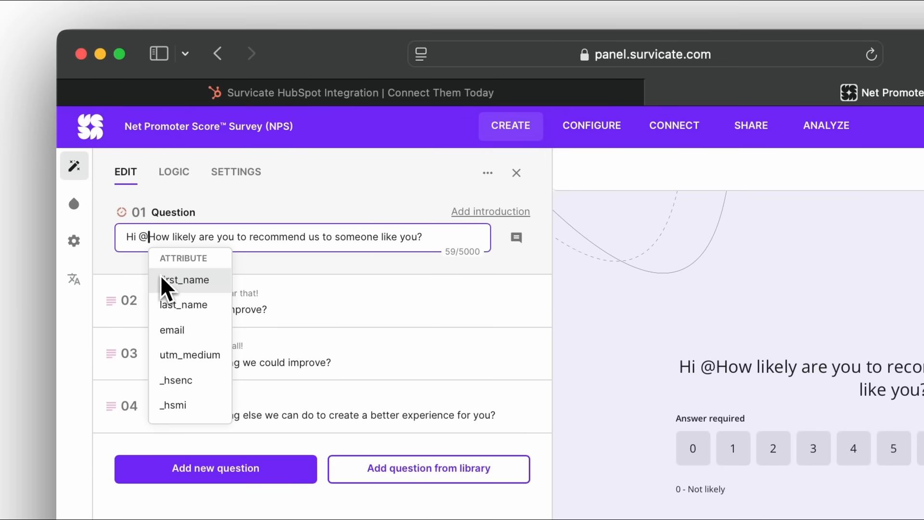
pyautogui.click(177, 281)
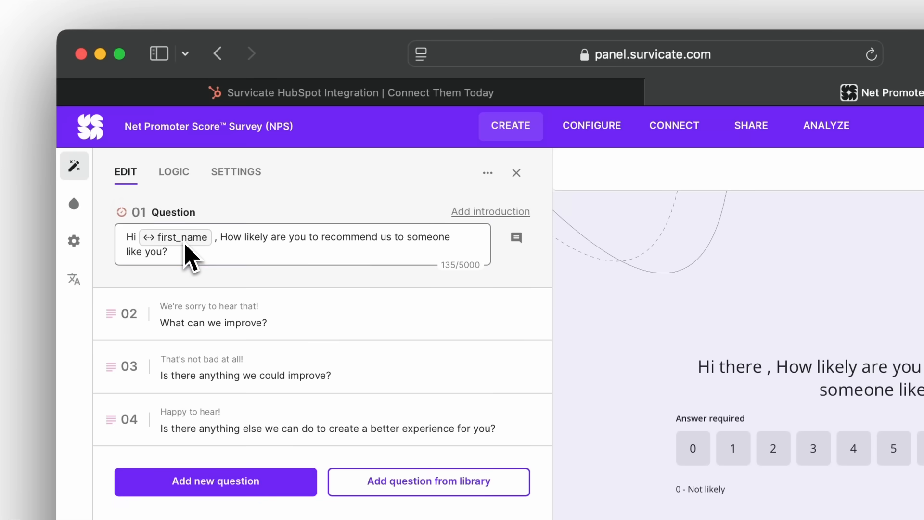
pyautogui.click(173, 171)
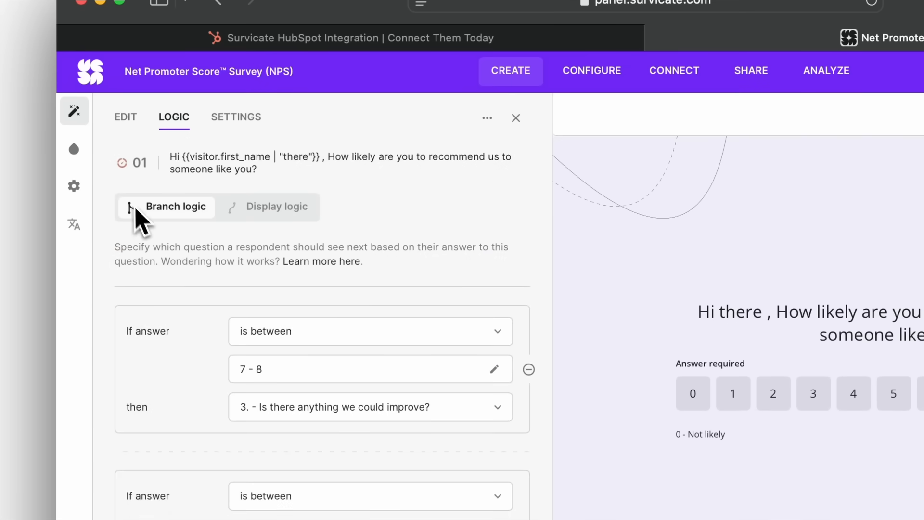
# Step: Give the email template a light green main colour and round buttons, without adding a logo
pyautogui.click(75, 148)
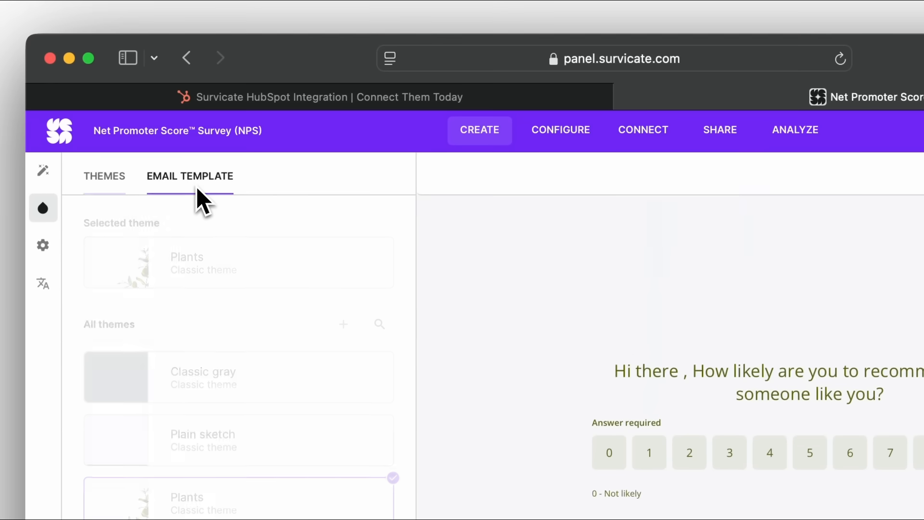
pyautogui.click(190, 176)
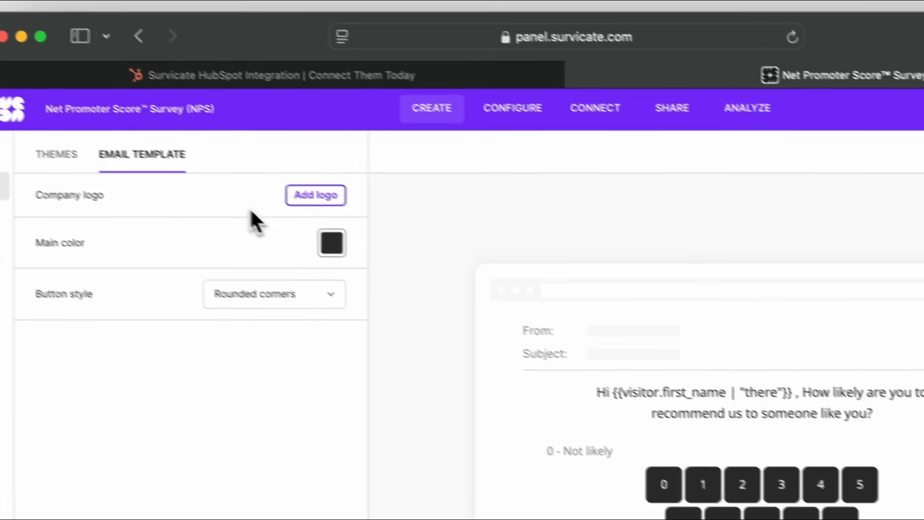
pyautogui.click(331, 242)
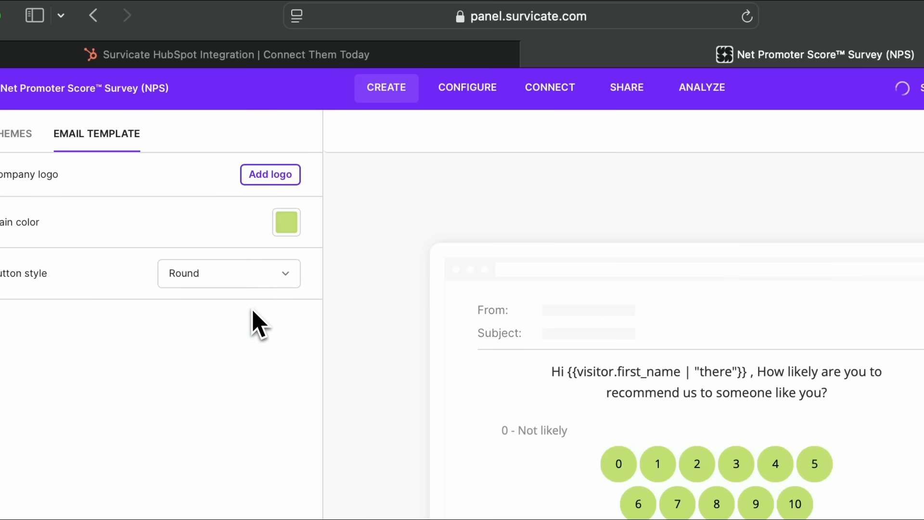
pyautogui.click(269, 174)
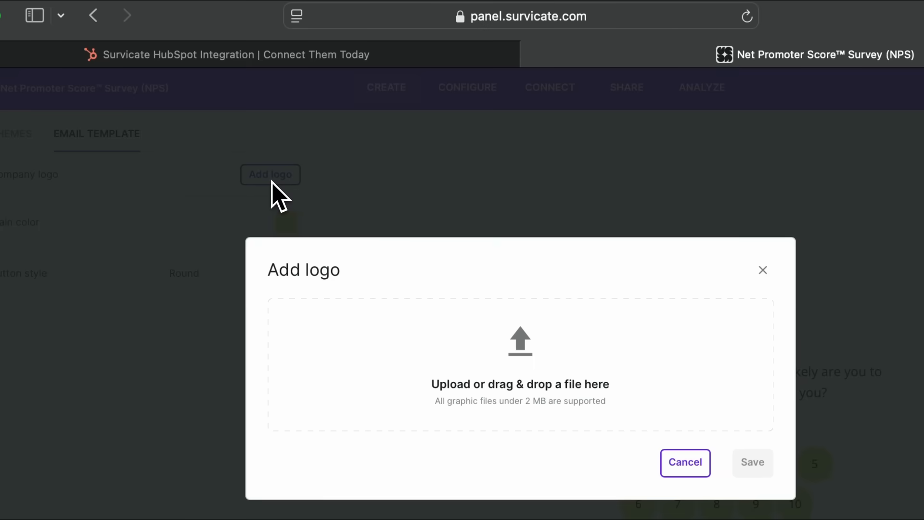
pyautogui.click(685, 462)
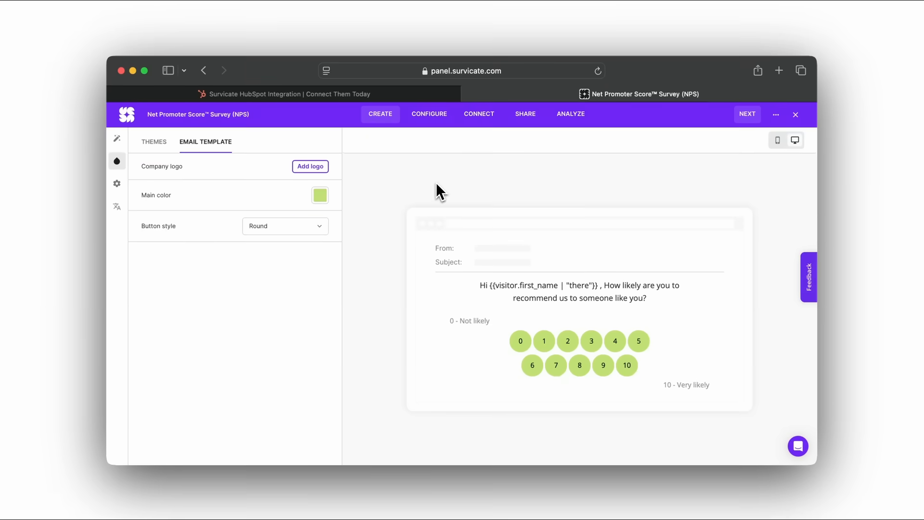
# Step: Identify respondents with HubSpot and switch off multiple respondents on one device
pyautogui.click(430, 114)
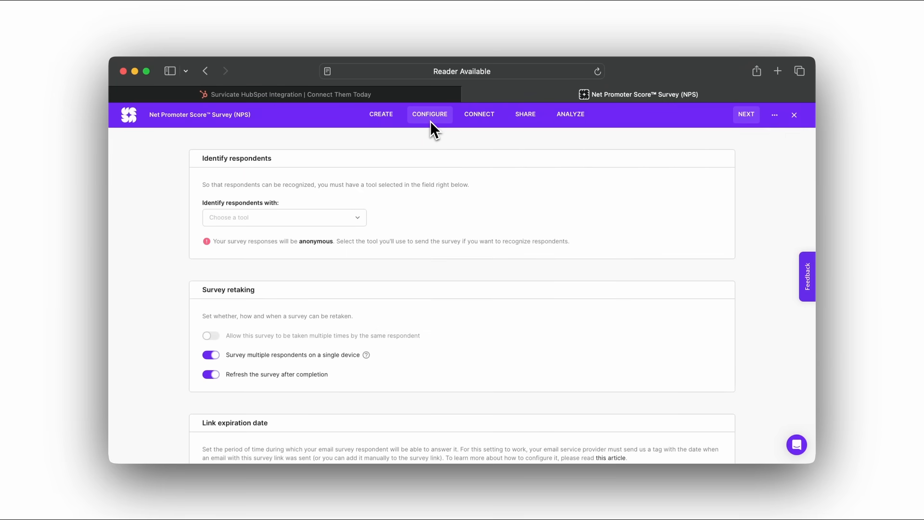
pyautogui.click(284, 218)
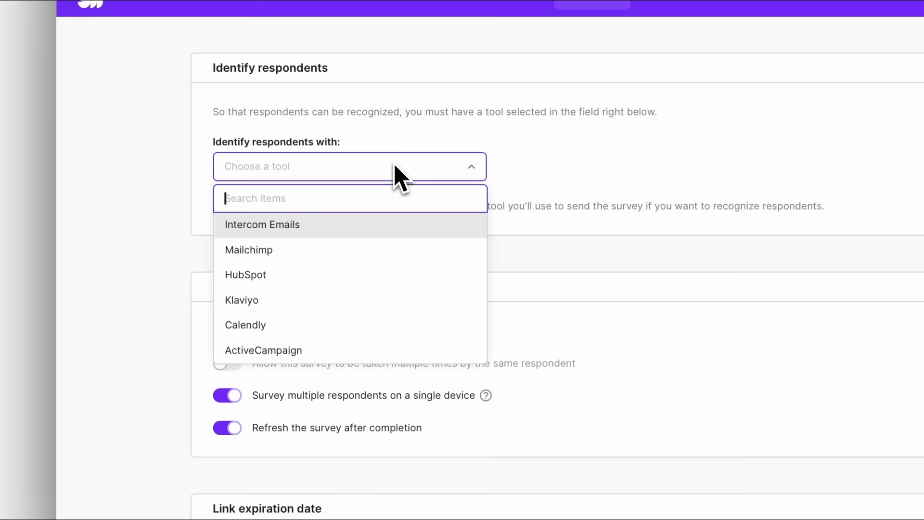
pyautogui.click(245, 276)
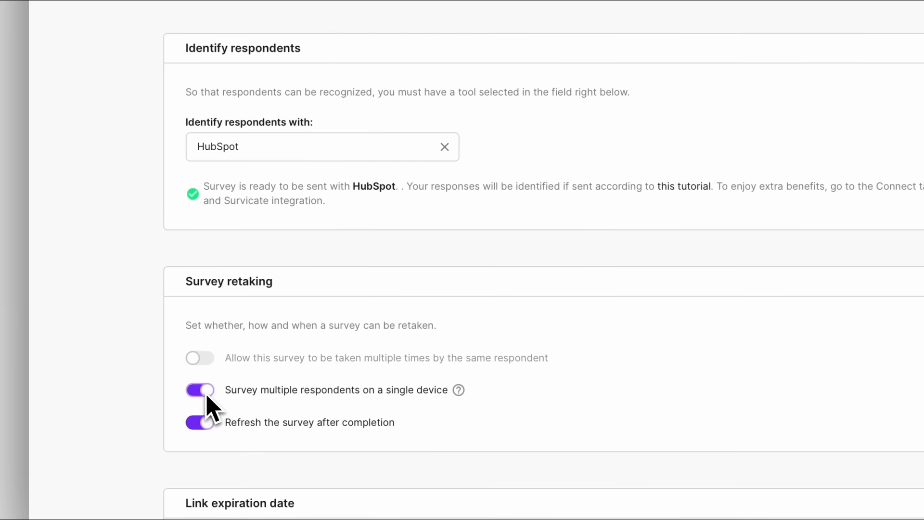
pyautogui.click(199, 390)
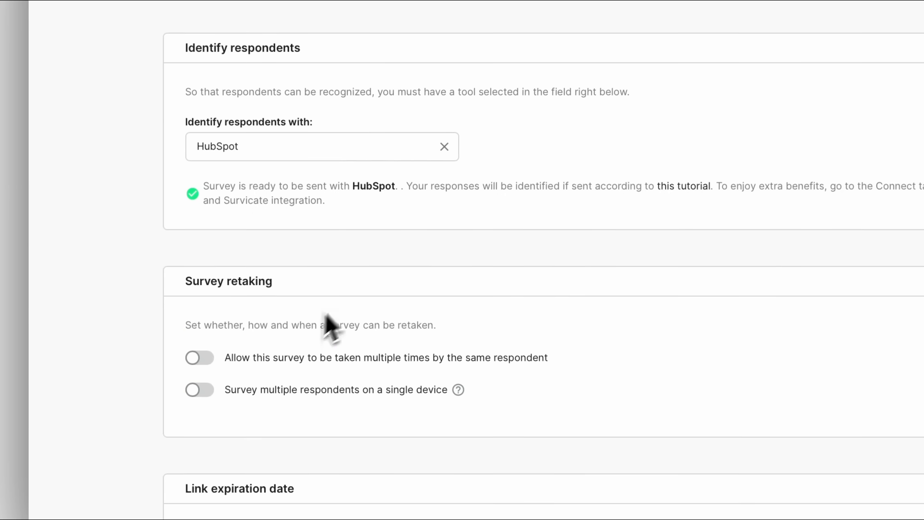
pyautogui.click(496, 124)
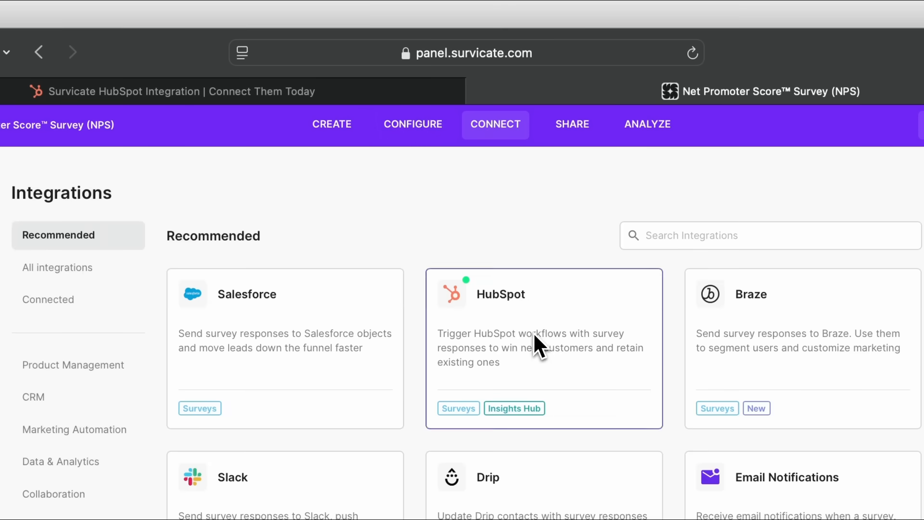
# Step: Map question 1 to a newly created HubSpot contact field 2025_Q2_NPS
pyautogui.click(539, 347)
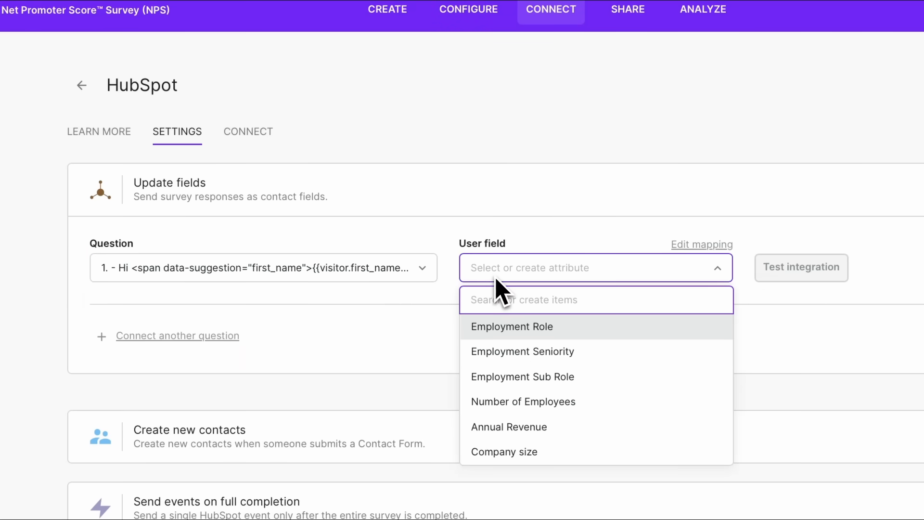
pyautogui.write('2025_Q2')
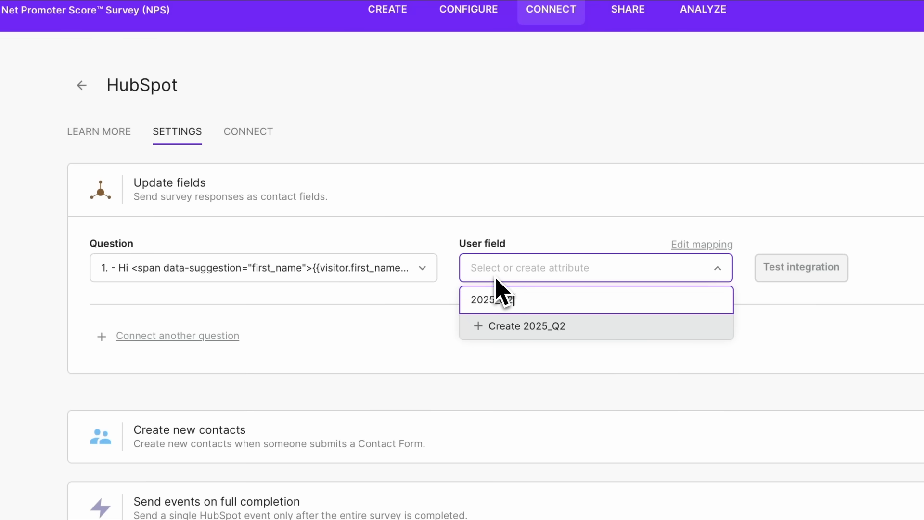
pyautogui.write('_NPS')
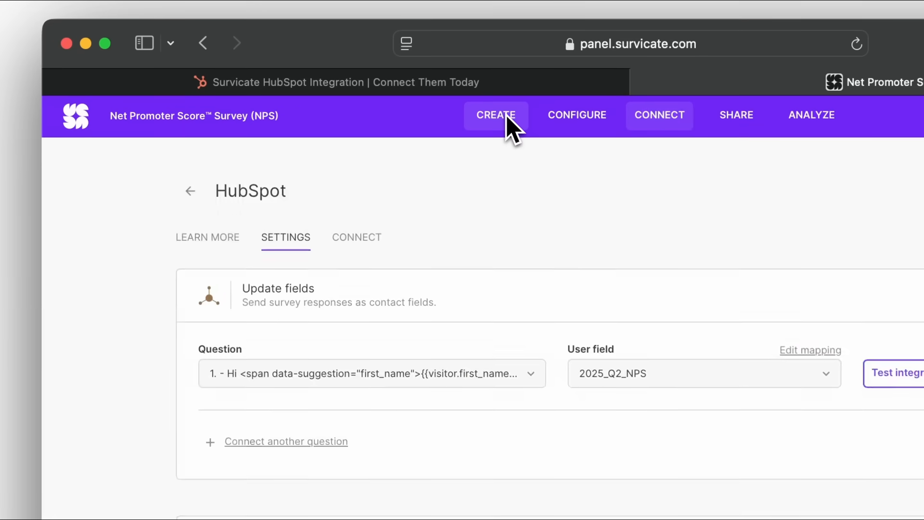
# Step: Add a new contact-form question 'Would you like us to contact you?'
pyautogui.click(497, 115)
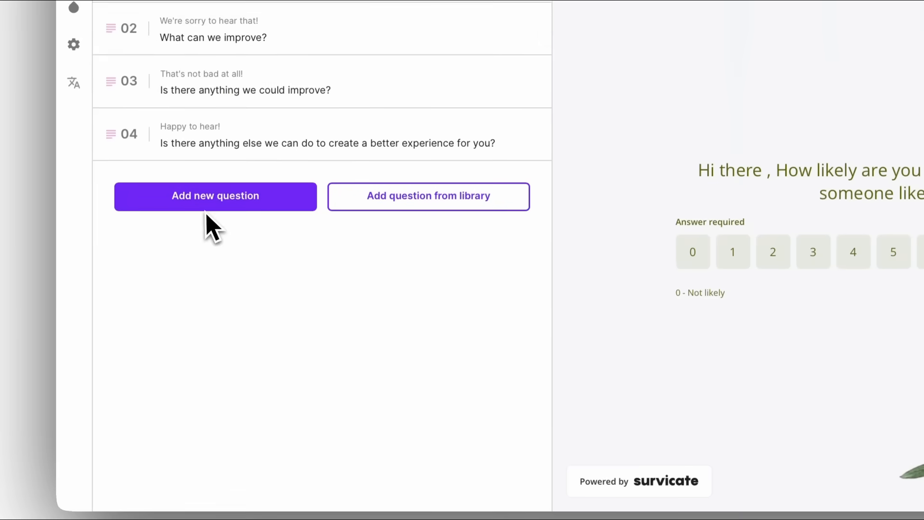
pyautogui.click(215, 197)
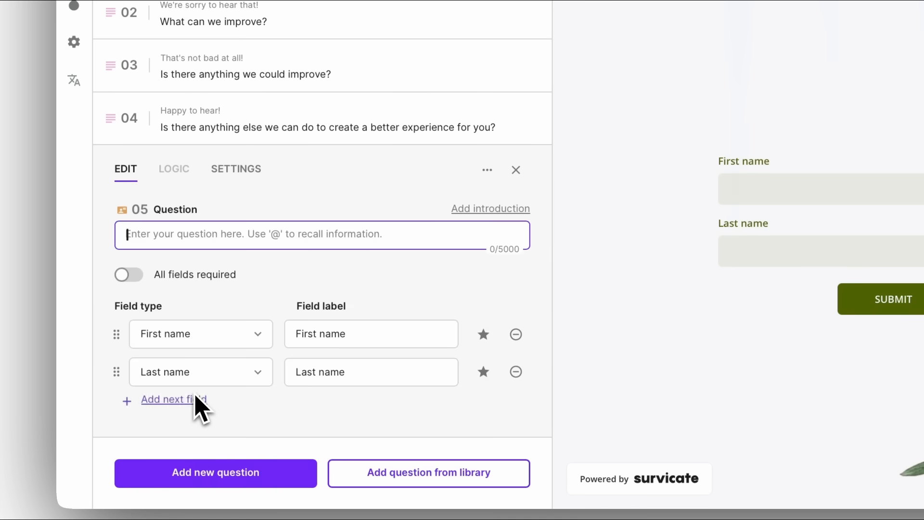
pyautogui.write('W')
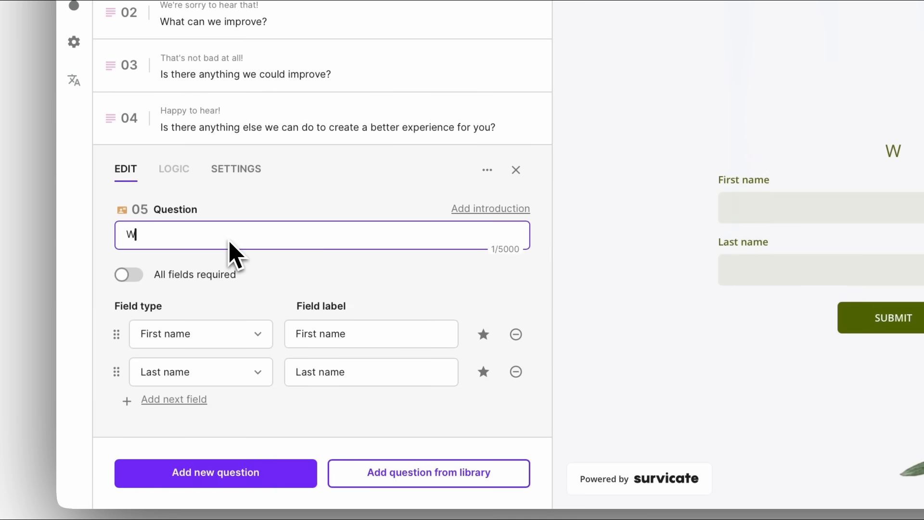
pyautogui.write('ould you like us to contact you?')
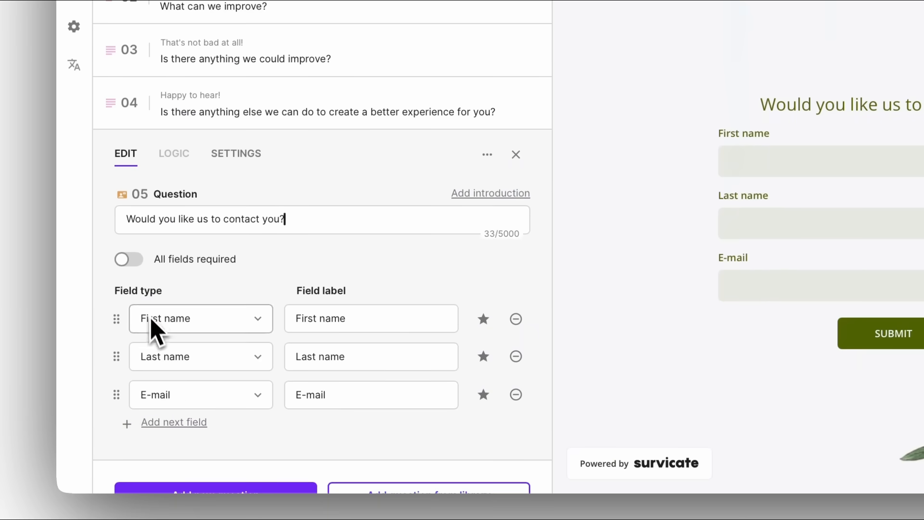
# Step: Make all contact form fields required and move the question to position 01
pyautogui.click(128, 259)
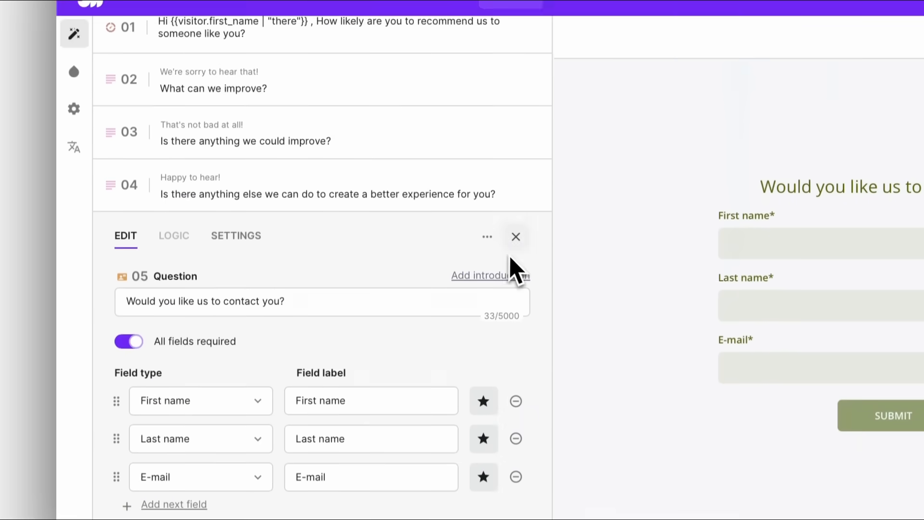
pyautogui.click(516, 237)
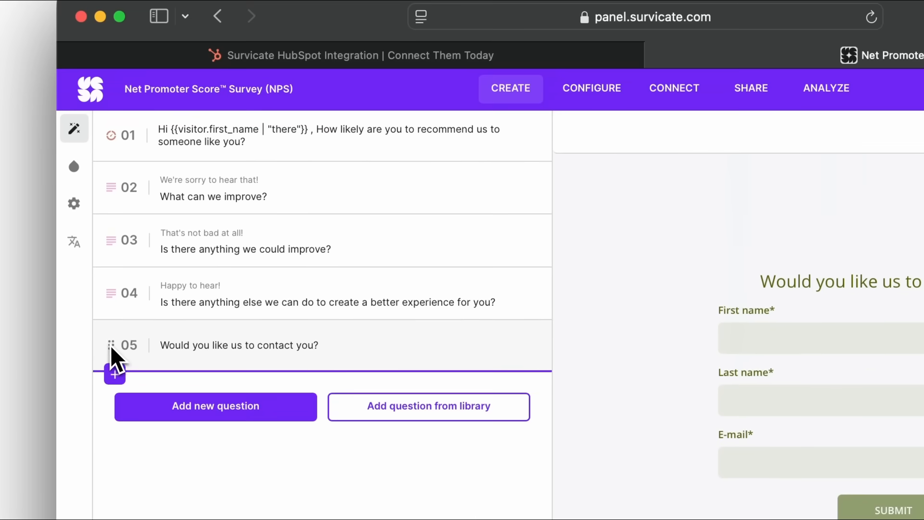
pyautogui.moveTo(111, 344); pyautogui.dragTo(130, 150)
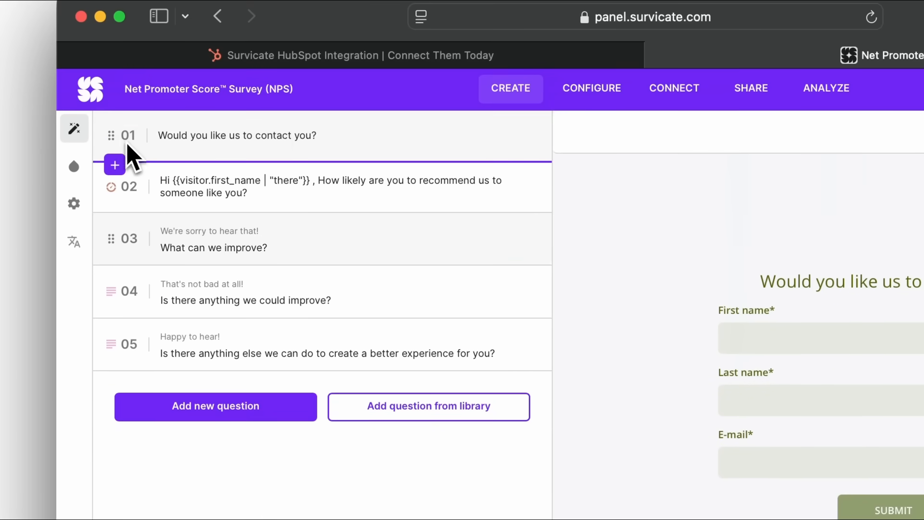
pyautogui.click(673, 88)
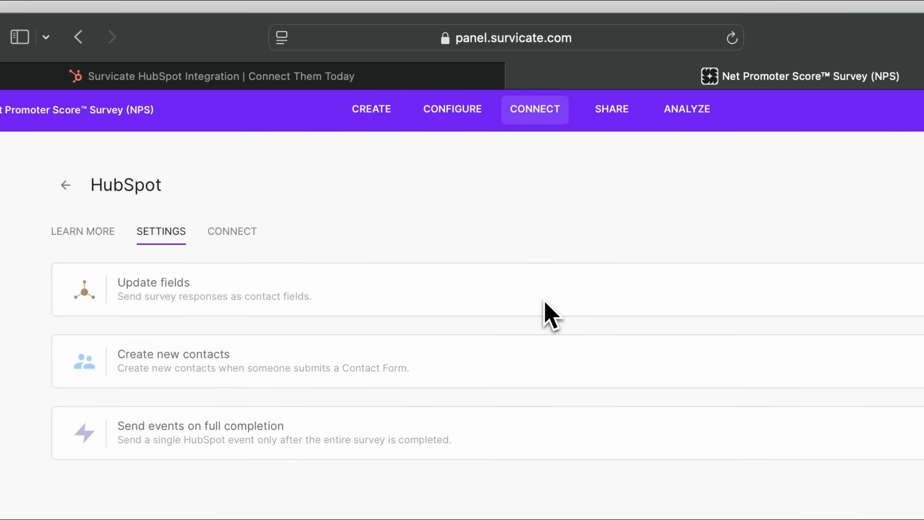
# Step: Under Create new contacts, choose '1. - Would you like us to contact you?' as the contact form
pyautogui.click(173, 360)
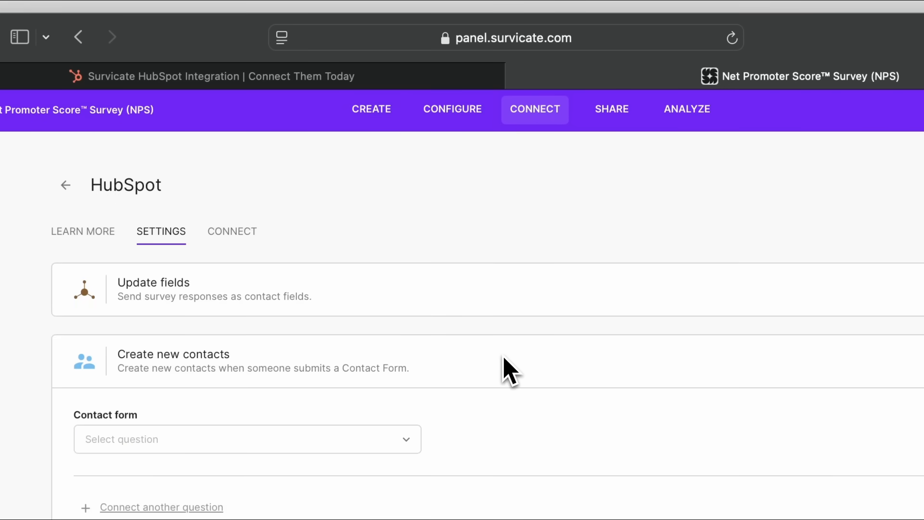
pyautogui.click(246, 439)
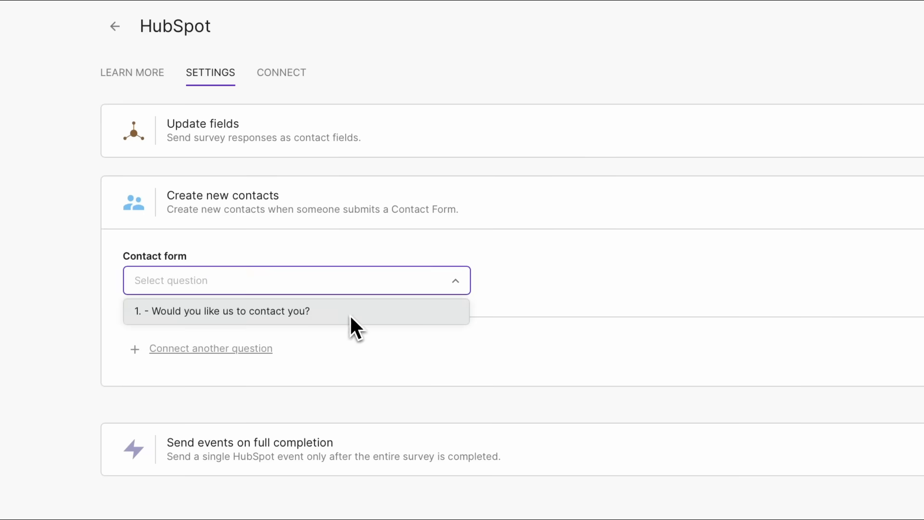
pyautogui.click(224, 310)
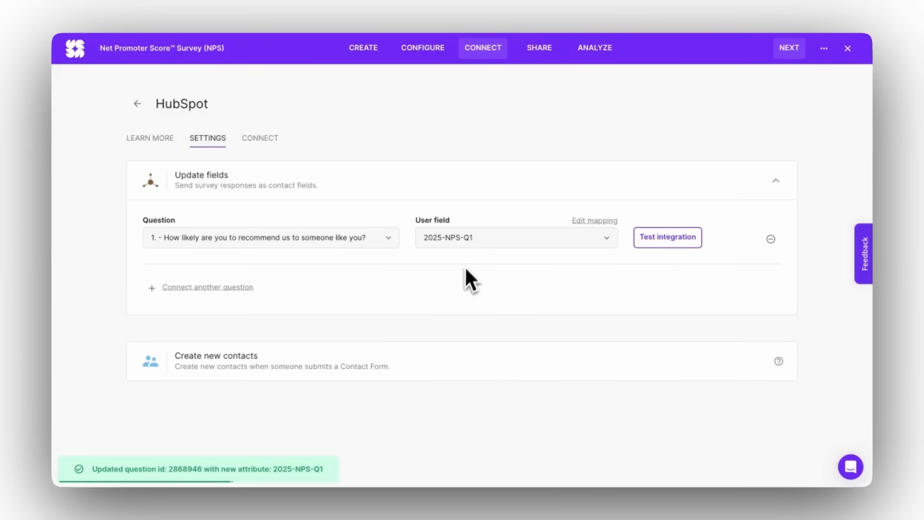
# Step: From the survey's Share options, send the Email Embed to HubSpot's email editor
pyautogui.click(539, 48)
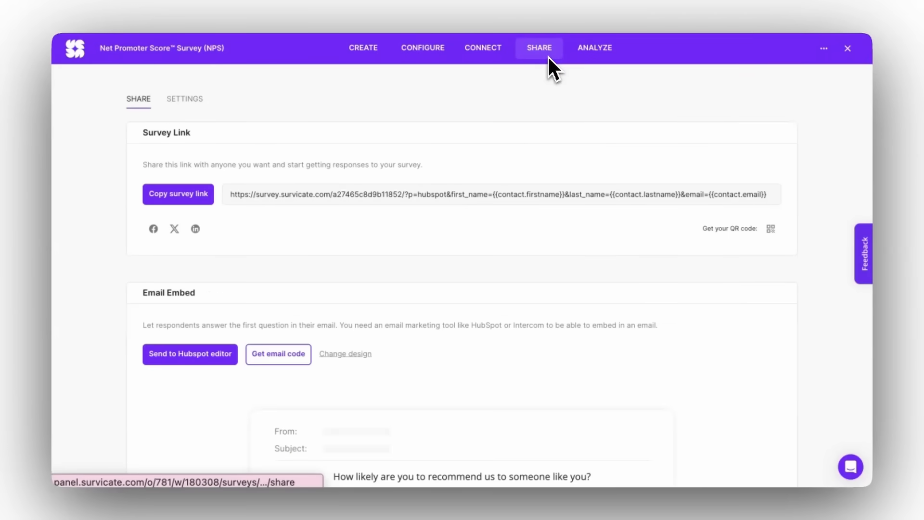
pyautogui.scroll(-3)
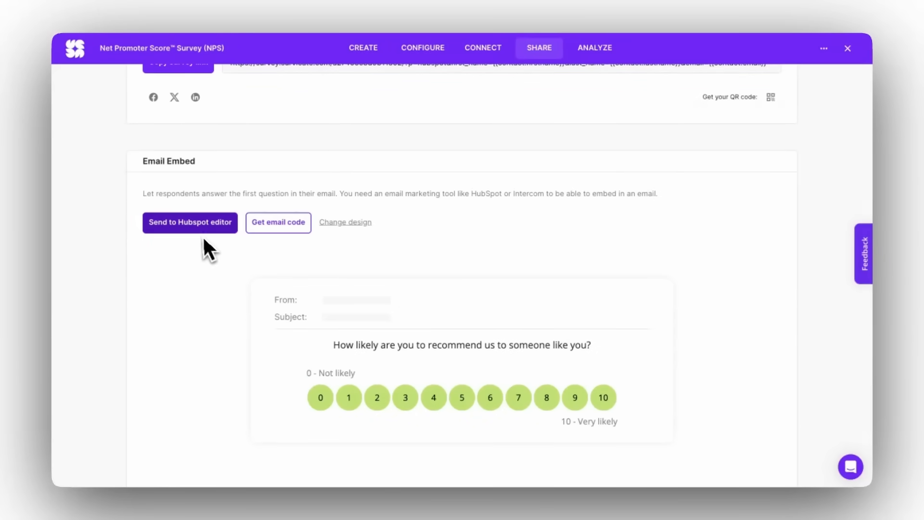
pyautogui.click(191, 223)
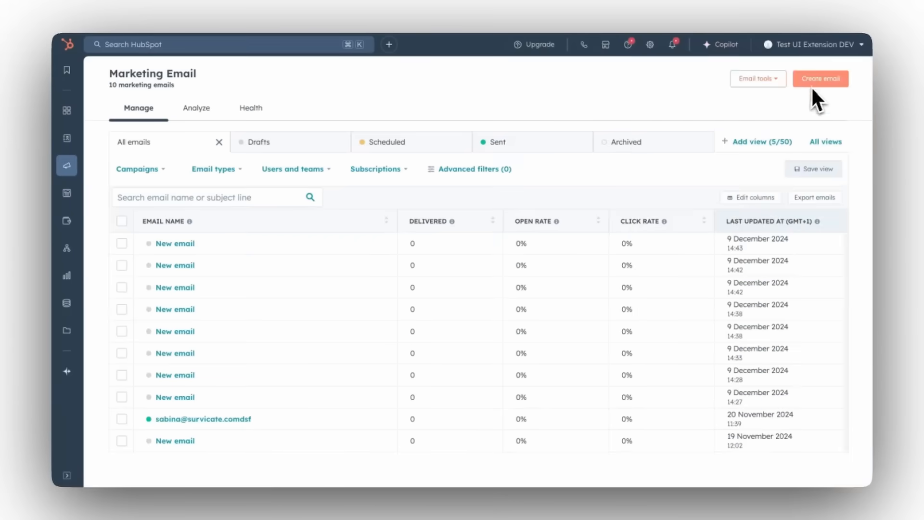
# Step: Create a Regular marketing email and turn Padding on for the Survicate NPS module
pyautogui.click(820, 79)
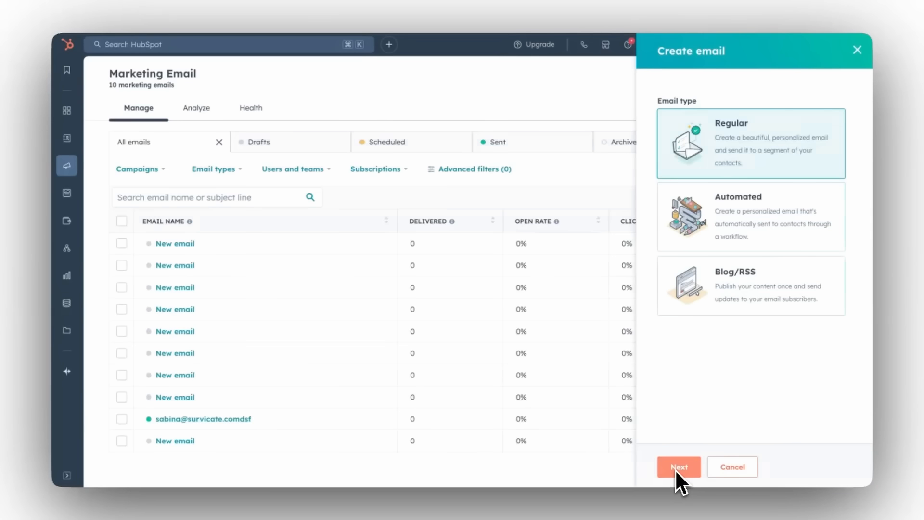
pyautogui.click(679, 466)
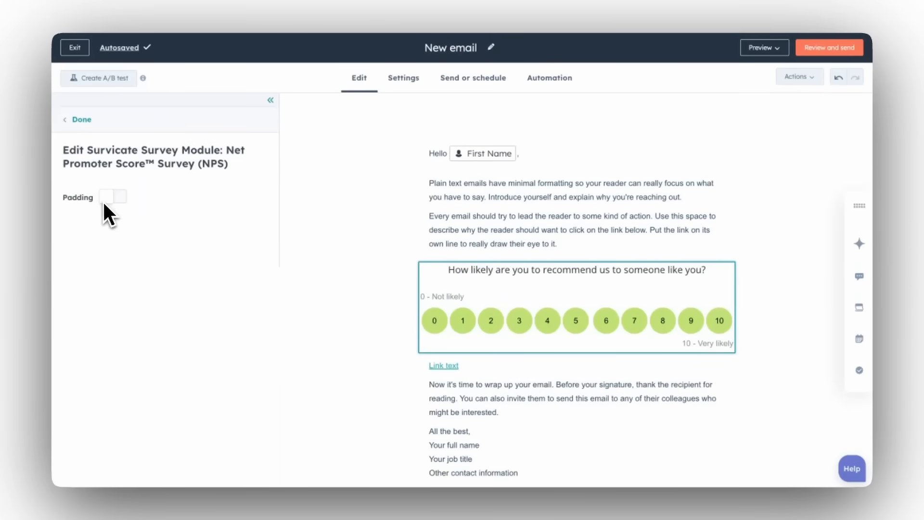
pyautogui.click(111, 197)
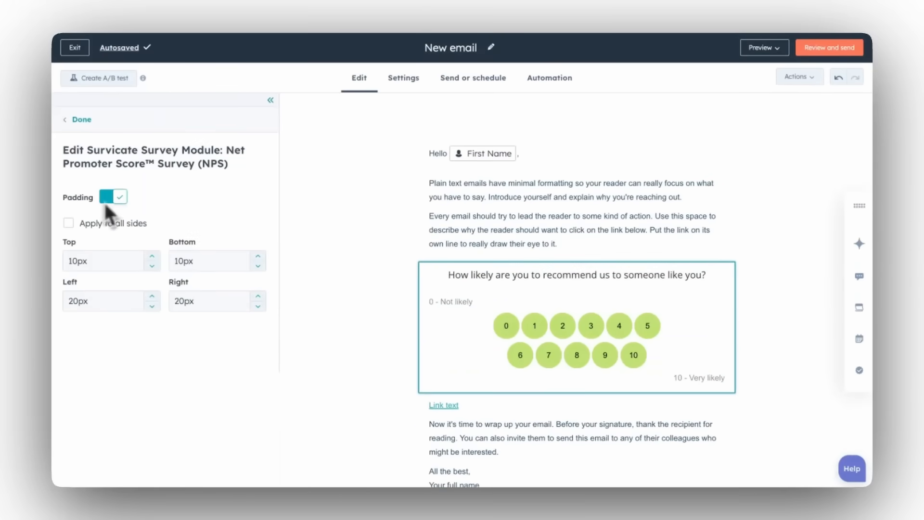
pyautogui.click(75, 119)
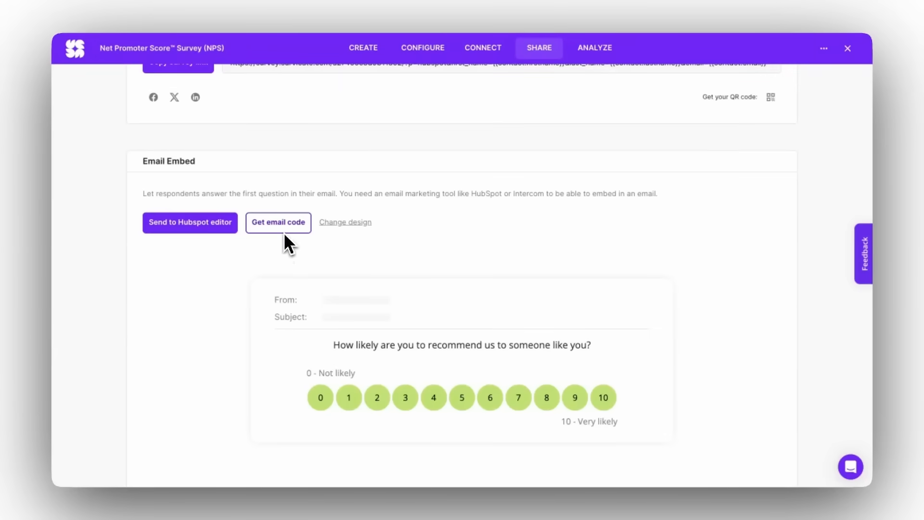
# Step: Get the survey's HTML email code and copy it to the clipboard
pyautogui.click(278, 223)
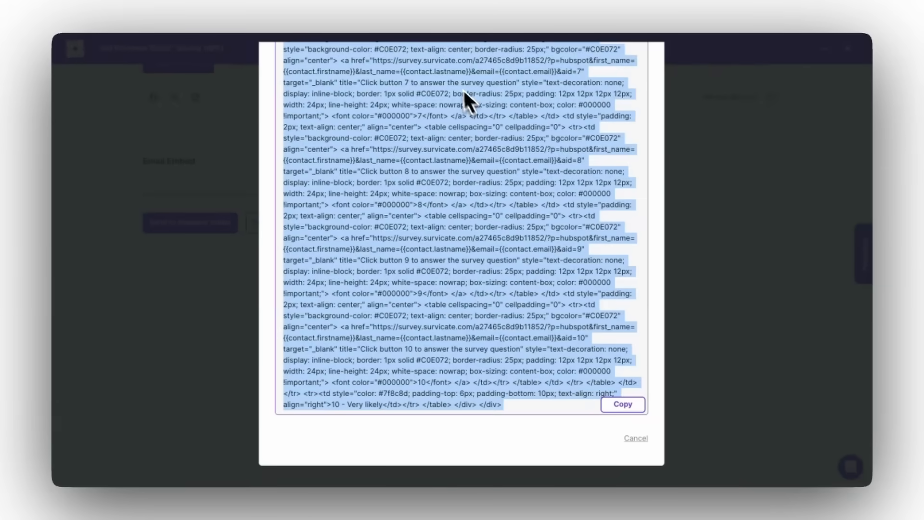
pyautogui.click(635, 438)
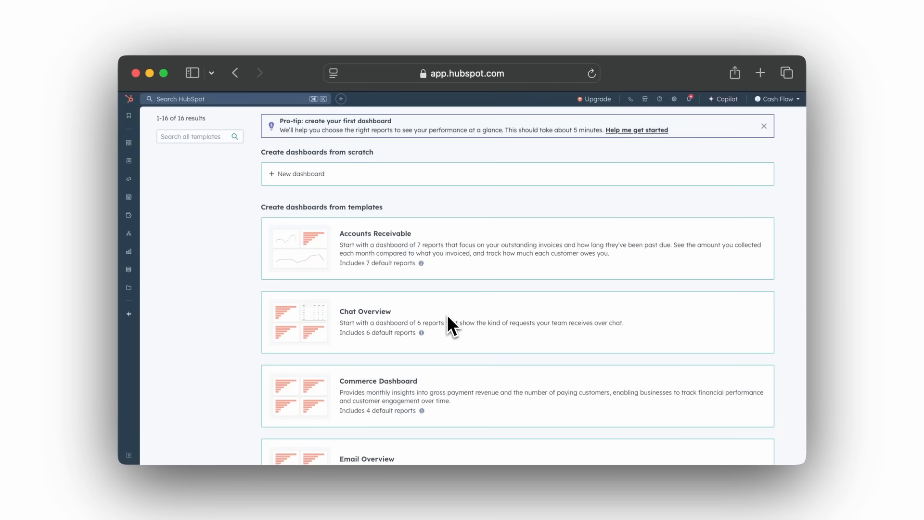
pyautogui.moveTo(589, 212)
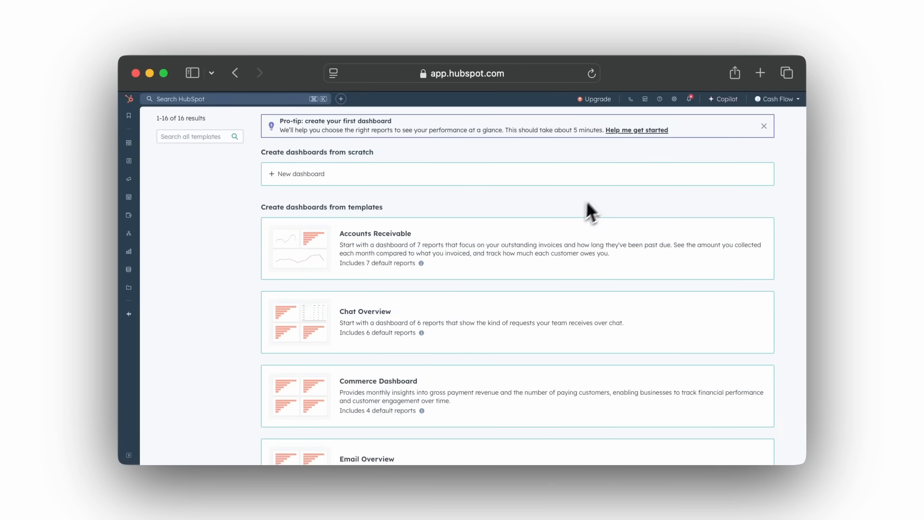
# Step: In Settings > Integrations > Connected Apps, show the Survicate app's card options
pyautogui.click(674, 98)
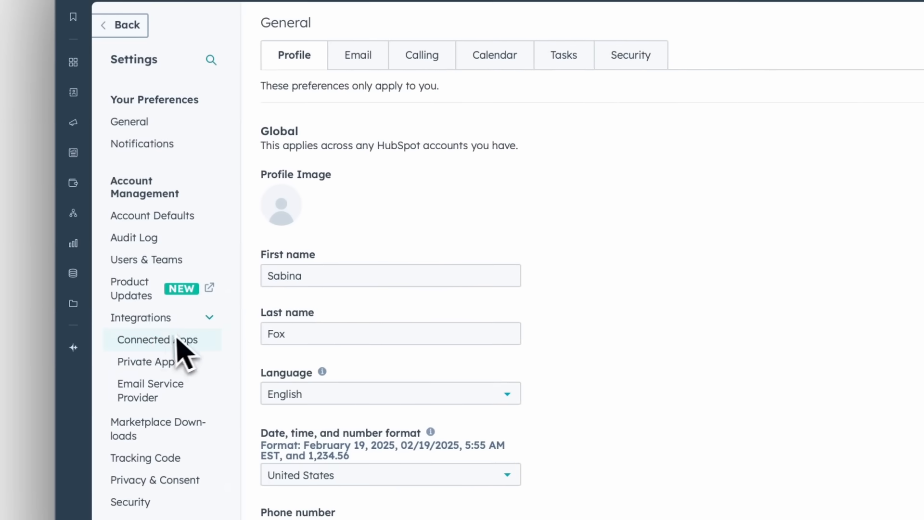
pyautogui.click(162, 340)
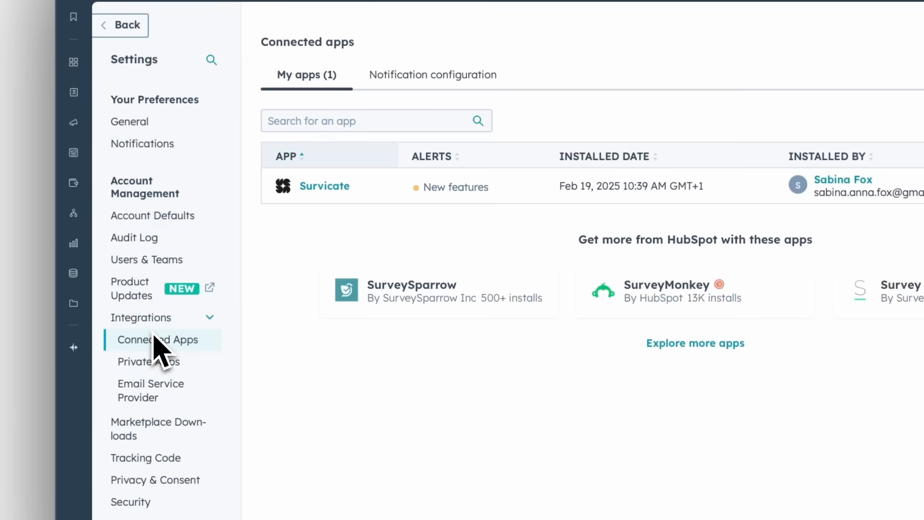
pyautogui.click(324, 187)
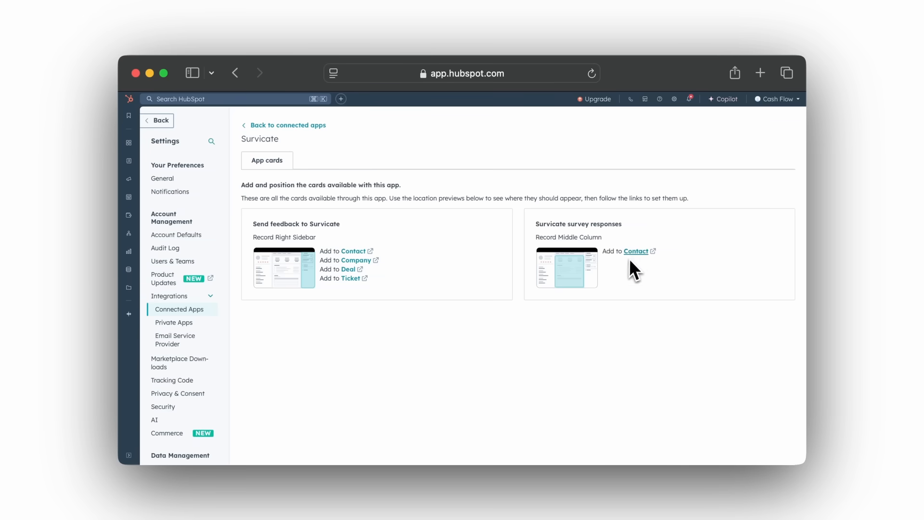
# Step: Add the Survicate survey responses card to the contact record's default view and save the layout
pyautogui.click(635, 250)
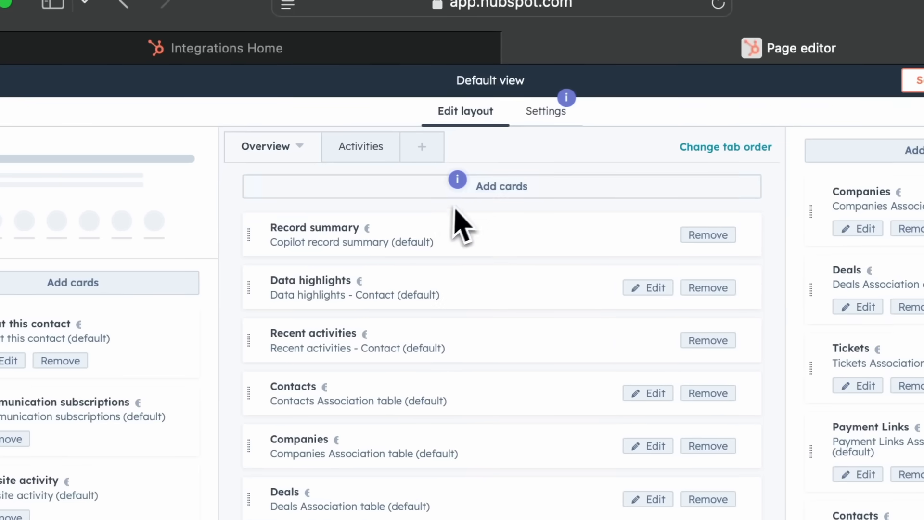
pyautogui.click(502, 187)
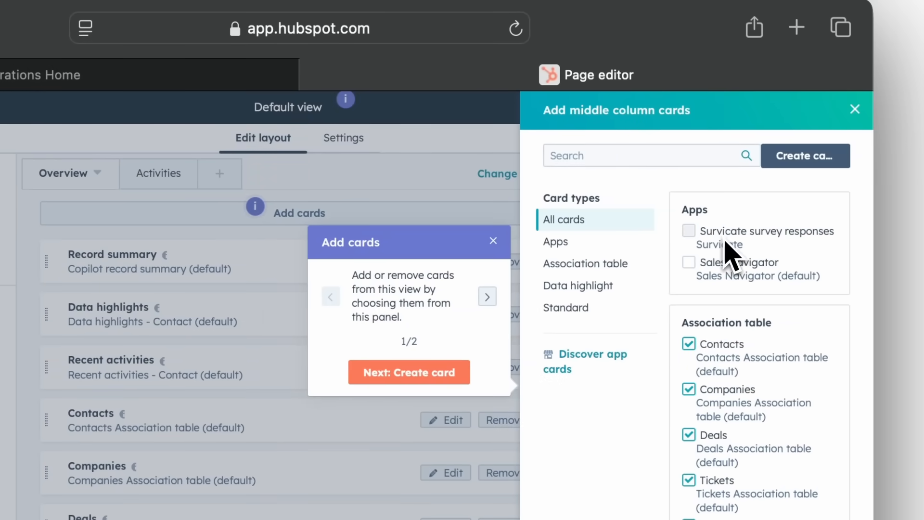
pyautogui.click(688, 231)
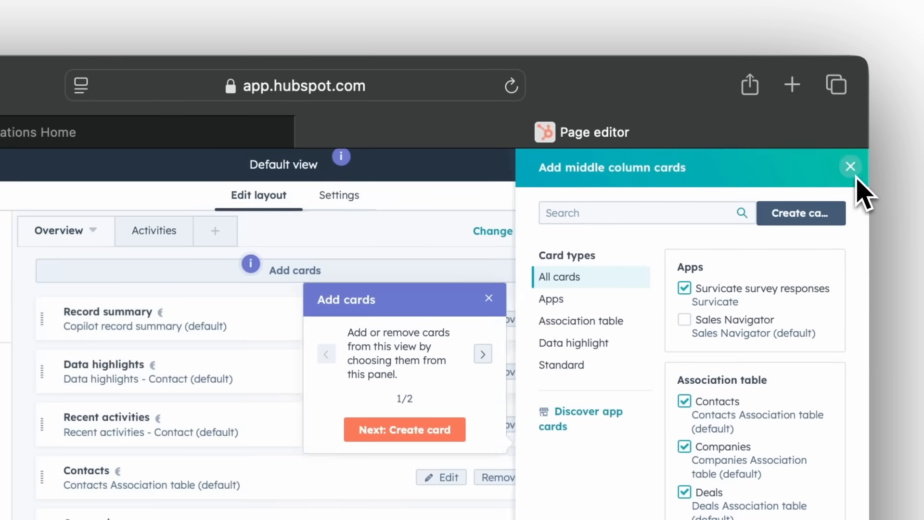
pyautogui.click(850, 166)
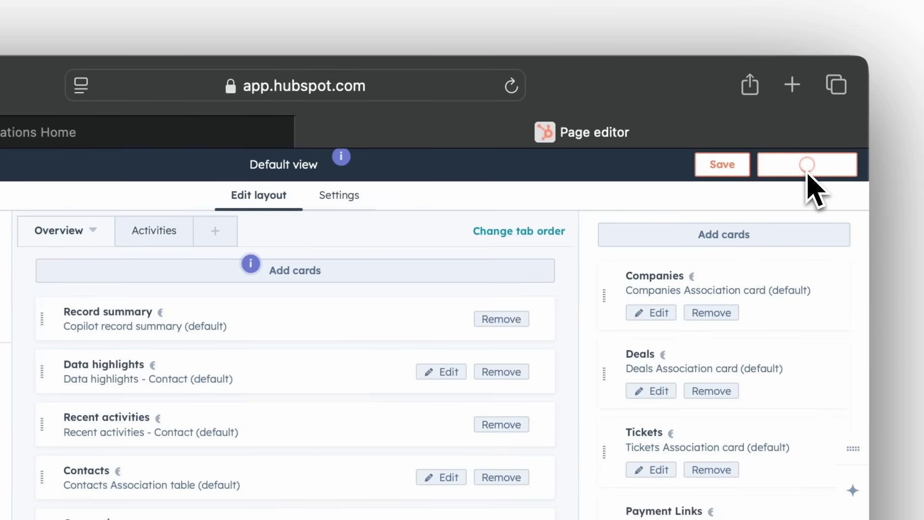
pyautogui.click(807, 164)
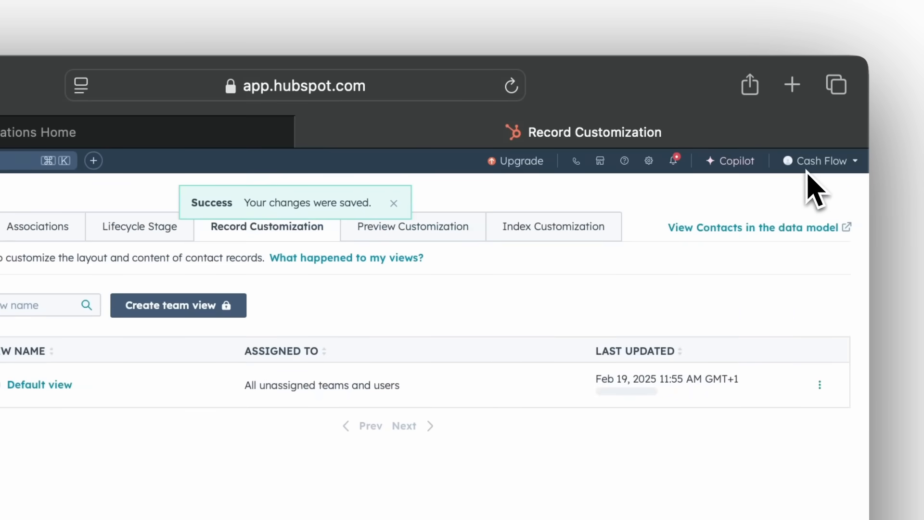